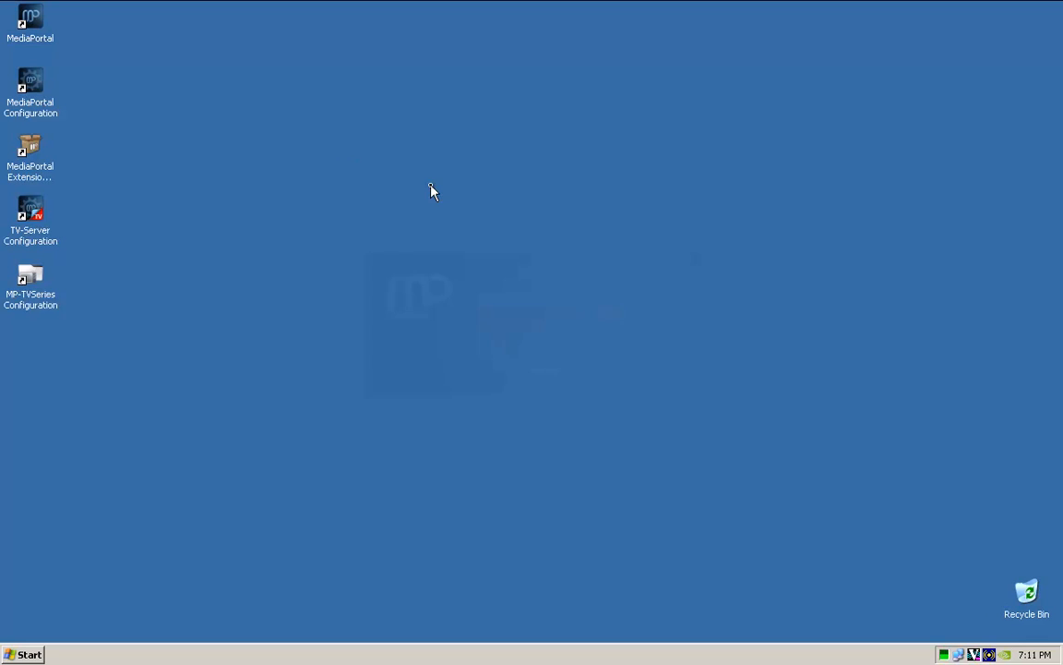
- Launch MediaPortal from its desktop shortcut so the Home menu appears
{"action": "double_click", "coordinate": [29, 22]}
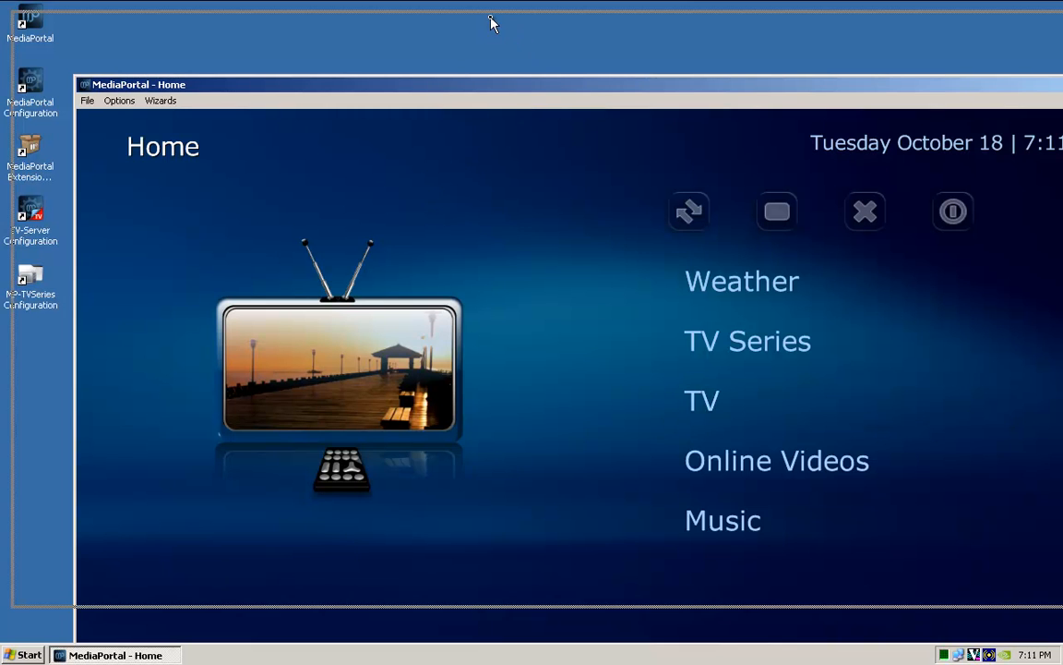
- Maximize the window and enter Weather, showing Brisbane, Australia's forecast
{"action": "left_click", "coordinate": [1044, 20]}
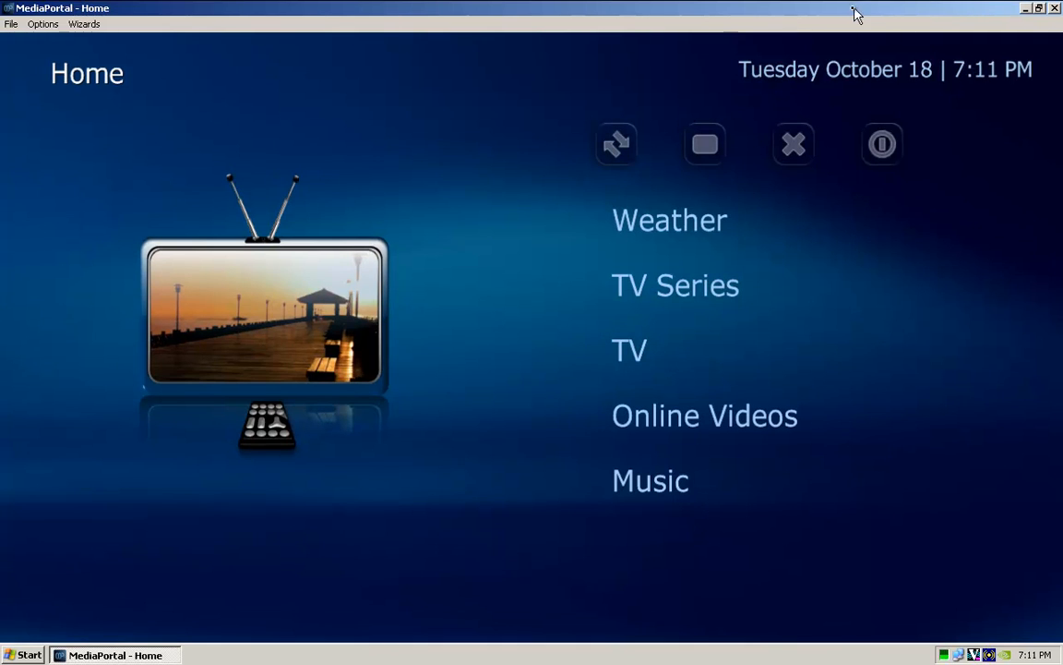
{"action": "mouse_move", "coordinate": [531, 15]}
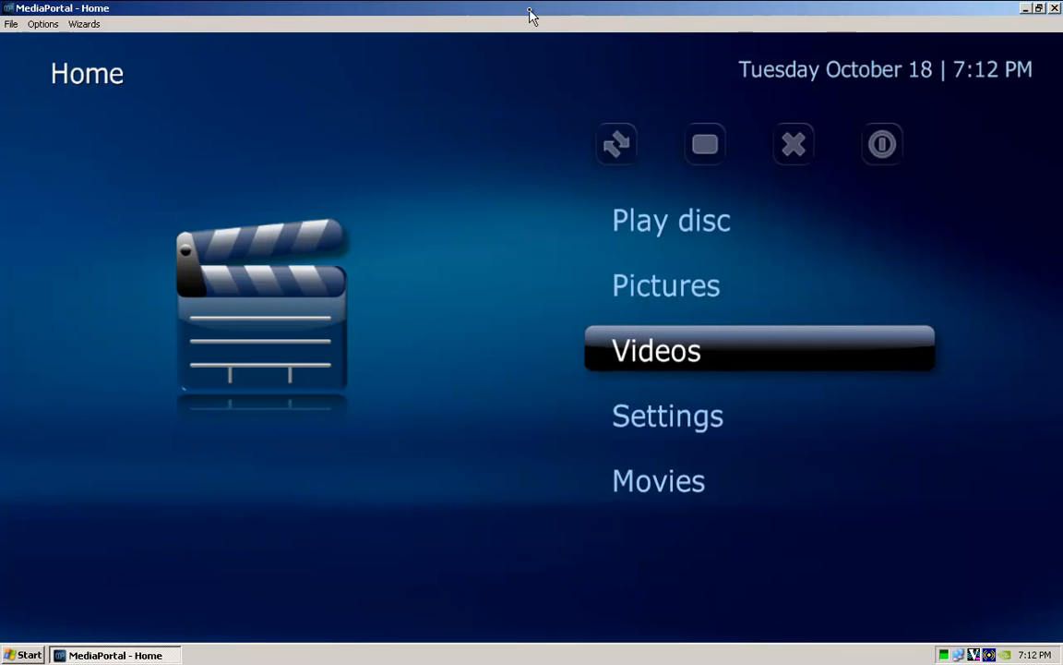
{"action": "left_click", "coordinate": [657, 351]}
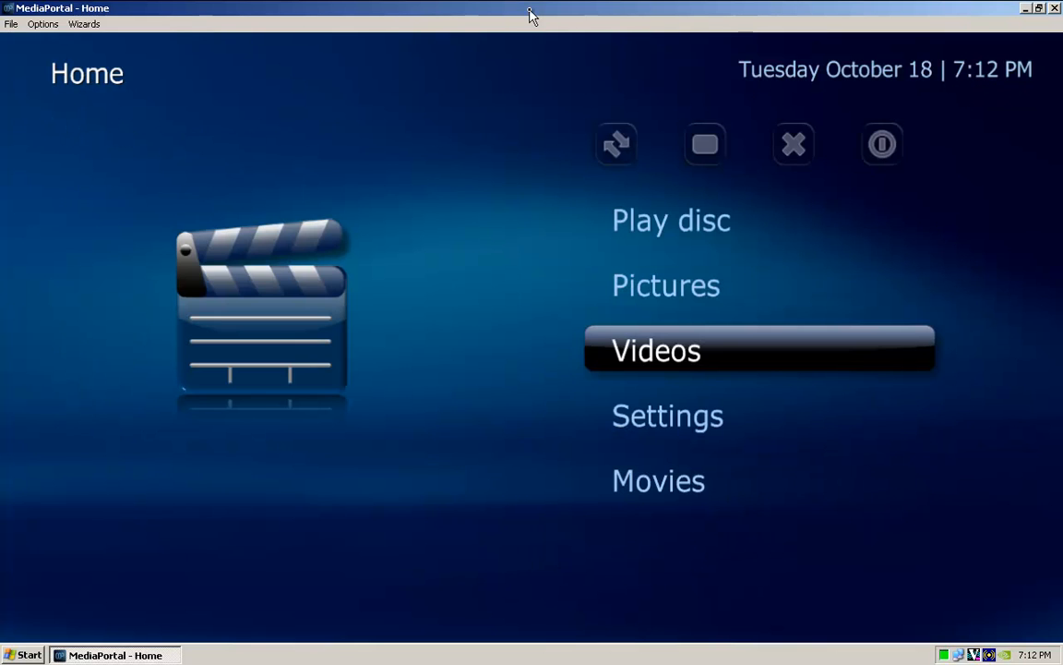
{"action": "scroll", "scroll_direction": "down", "scroll_amount": 3}
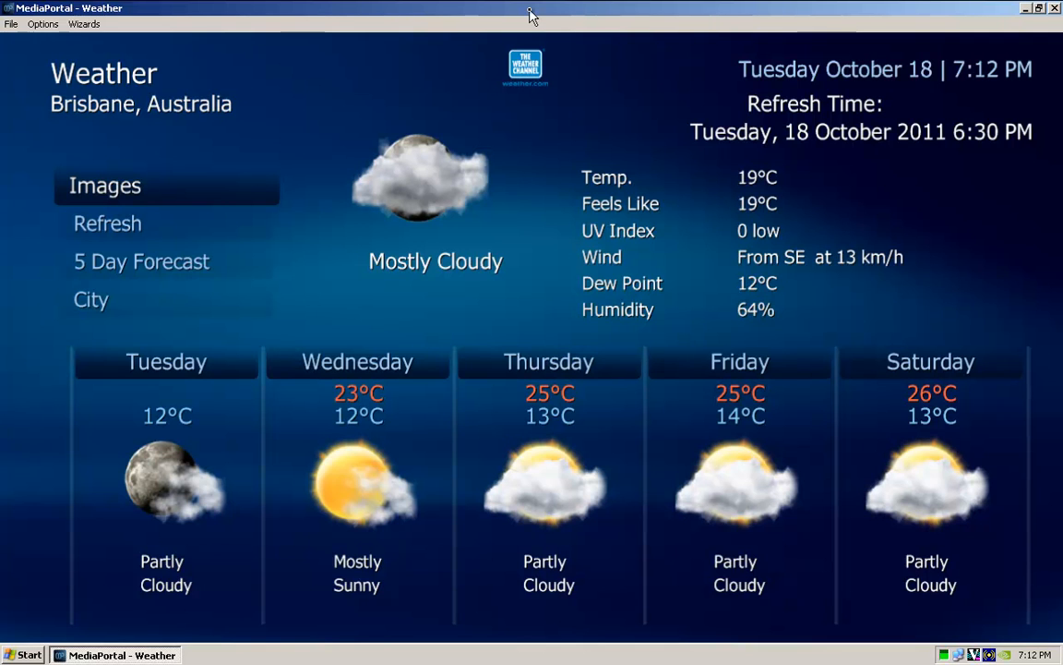
- Change the weather city to Sydney, Australia and view its forecast
{"action": "left_click", "coordinate": [103, 223]}
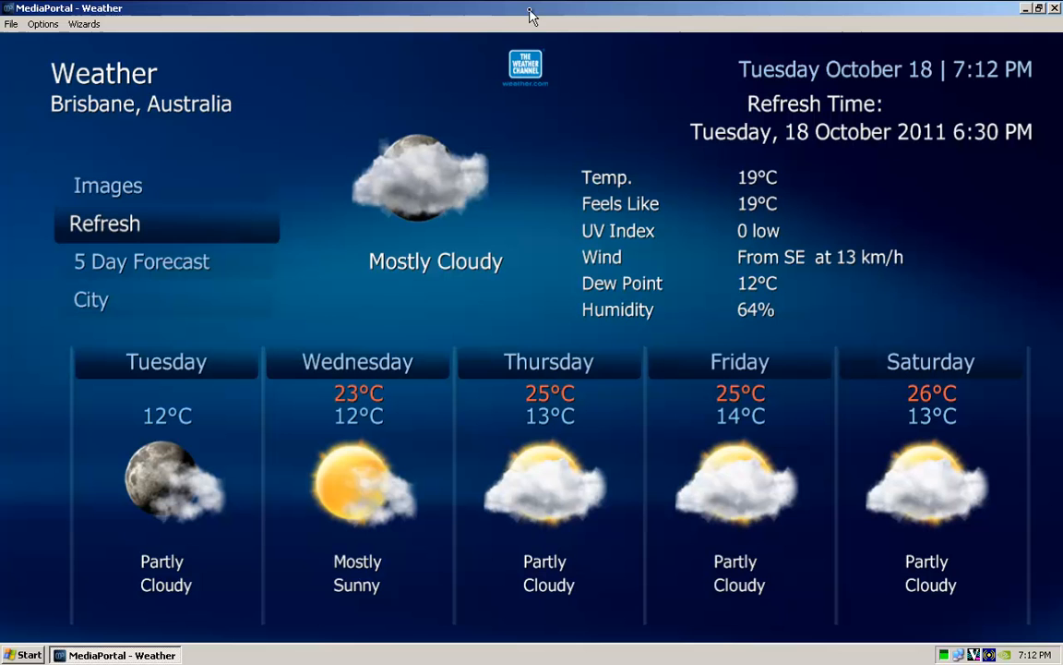
{"action": "left_click", "coordinate": [87, 299]}
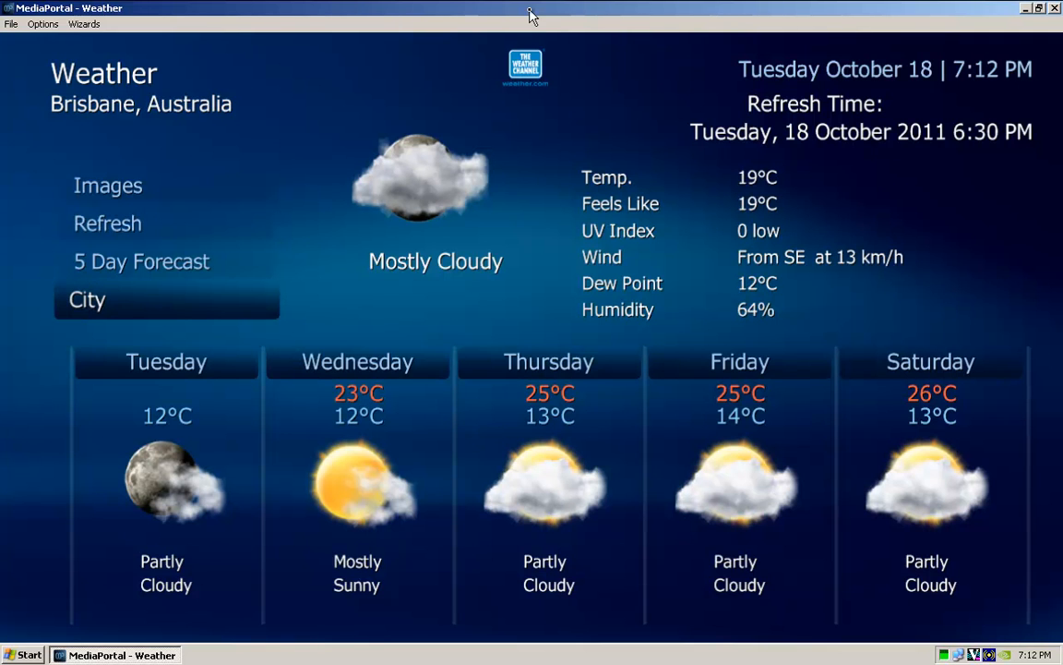
{"action": "left_click", "coordinate": [85, 299]}
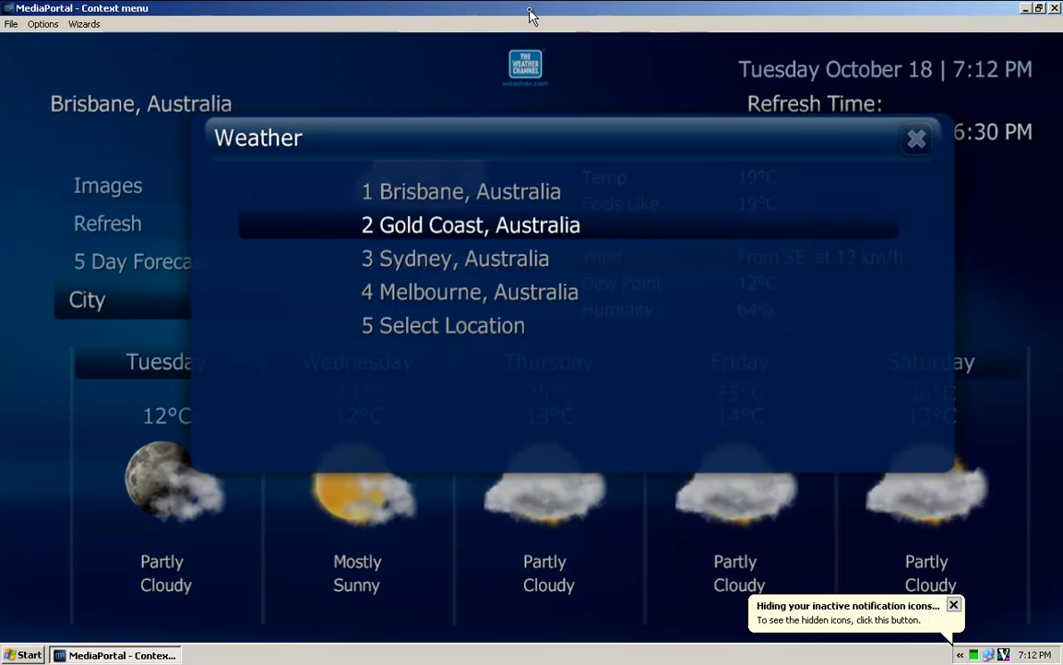
{"action": "key", "text": "Down"}
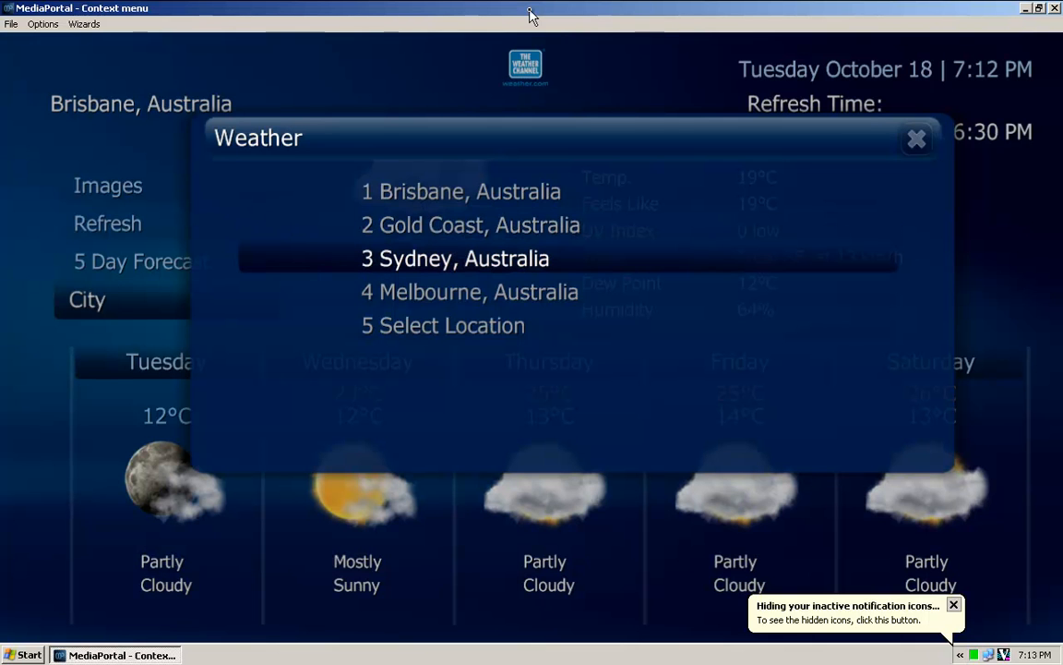
{"action": "left_click", "coordinate": [454, 258]}
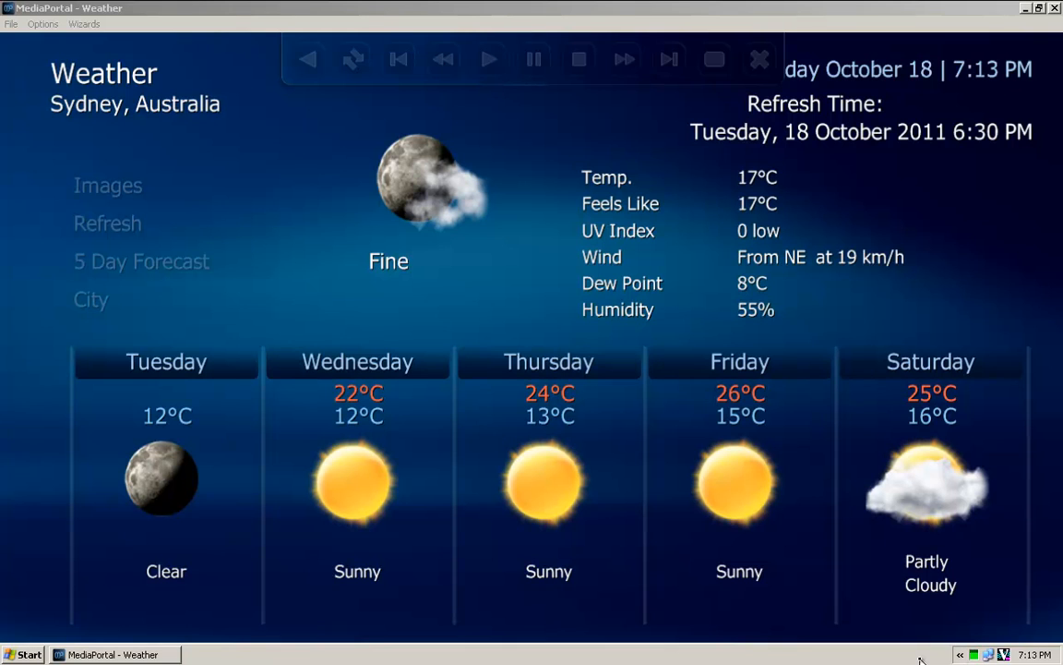
{"action": "mouse_move", "coordinate": [997, 100]}
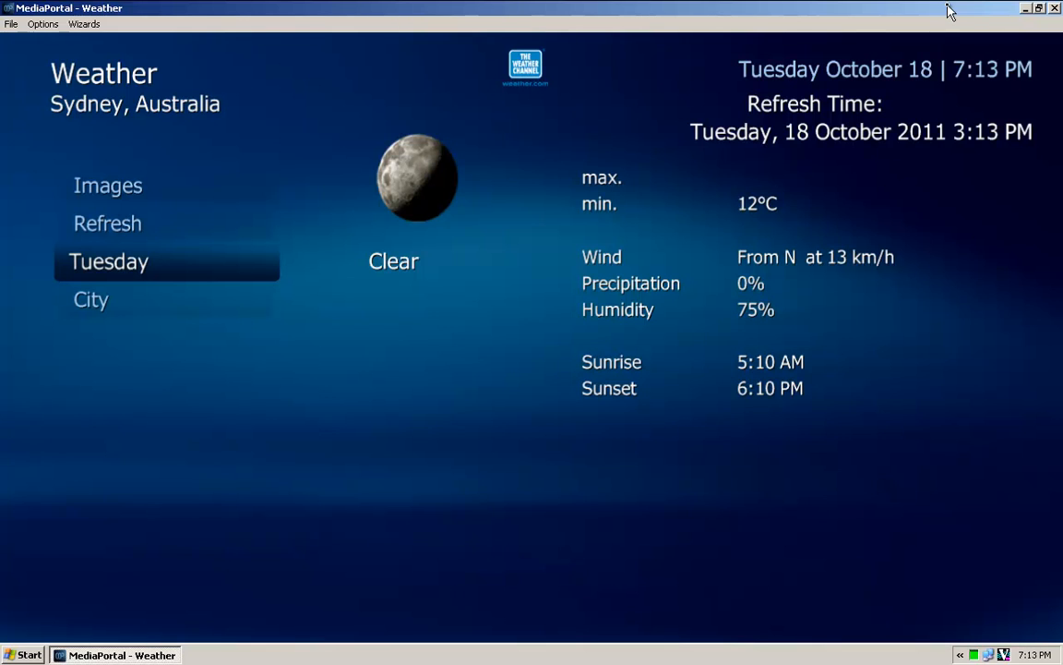
{"action": "mouse_move", "coordinate": [879, 211]}
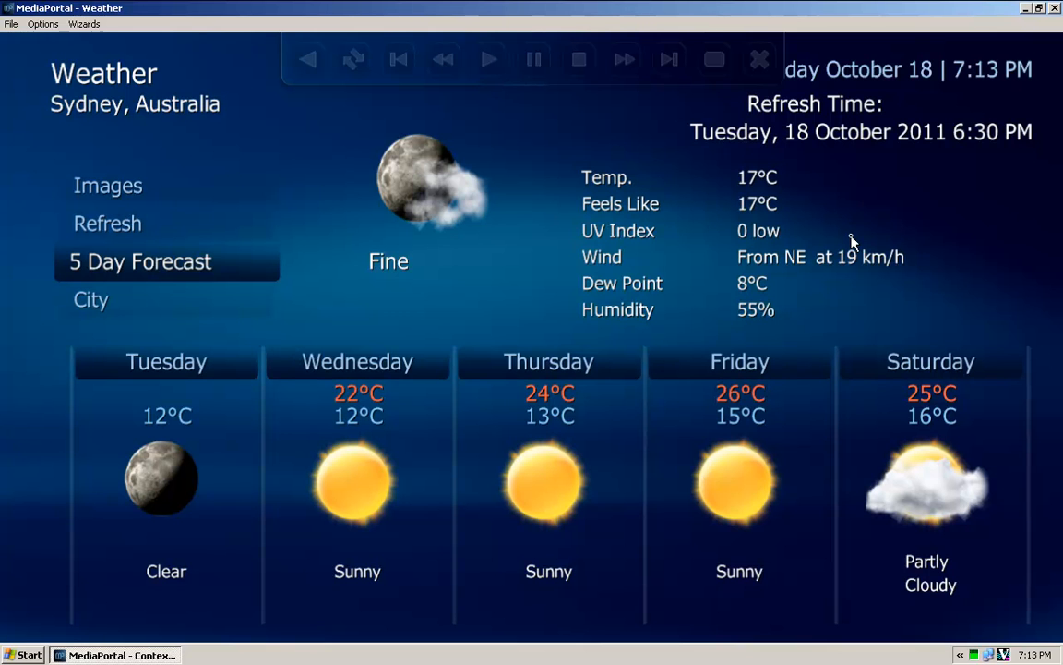
- Back out of Weather to the Home menu and move the selection to Pictures
{"action": "left_click", "coordinate": [91, 299]}
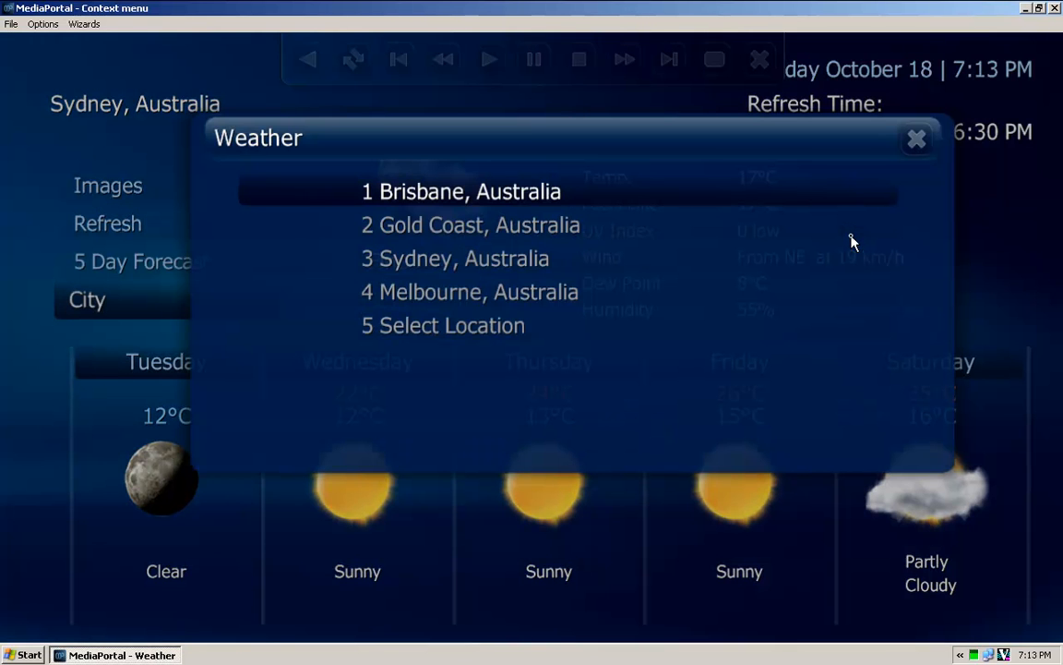
{"action": "left_click", "coordinate": [461, 190]}
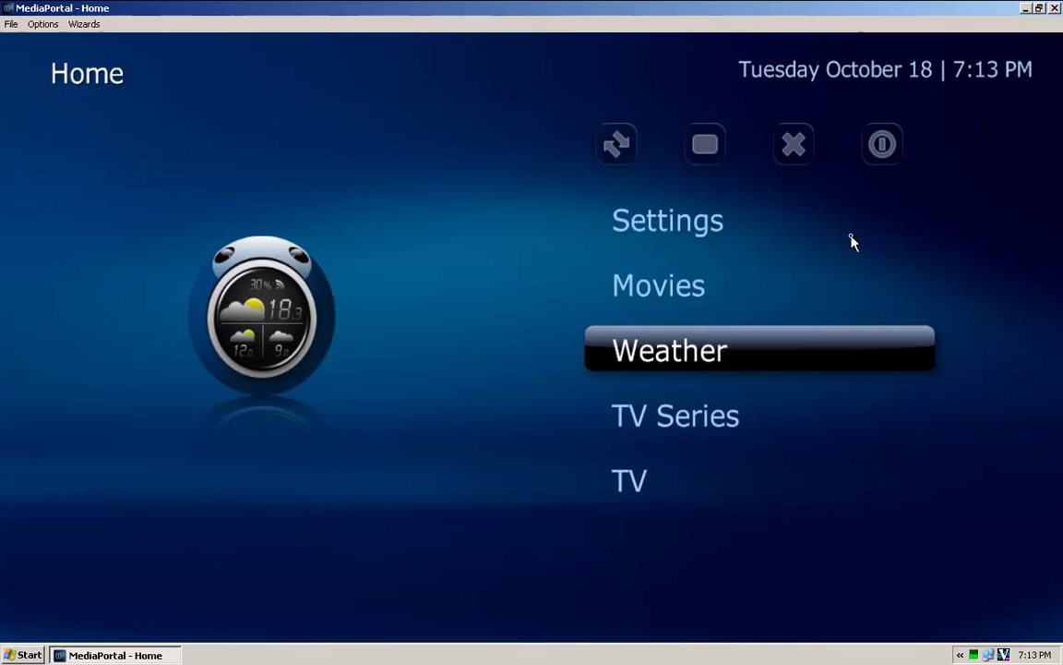
{"action": "scroll", "scroll_direction": "down", "scroll_amount": 3}
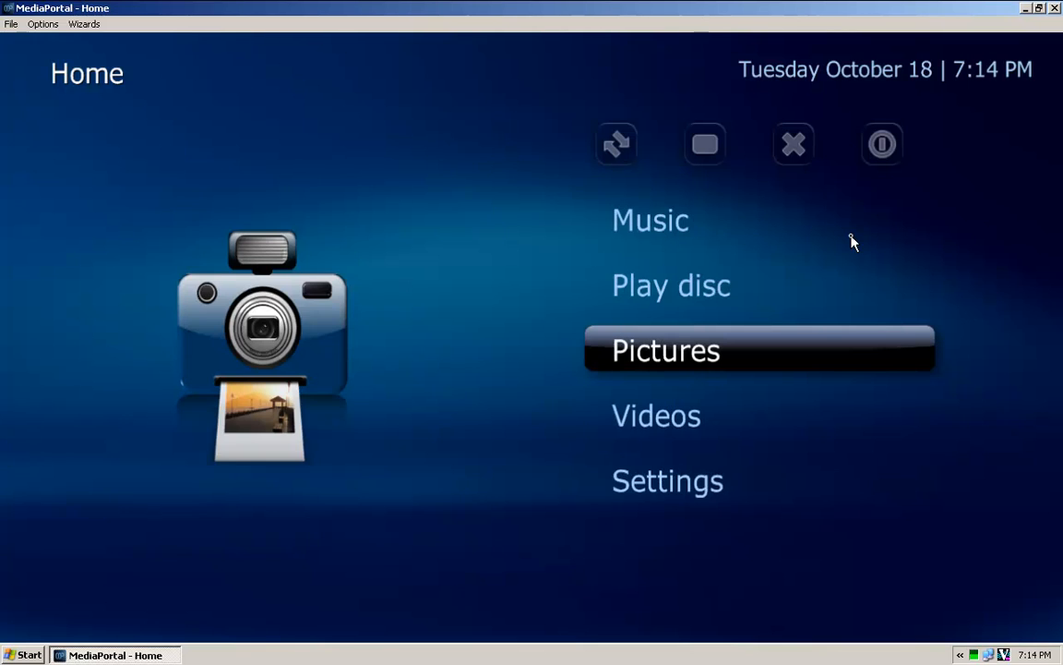
- Enter Pictures and open the Brisbane folder listing its photos
{"action": "left_click", "coordinate": [664, 351]}
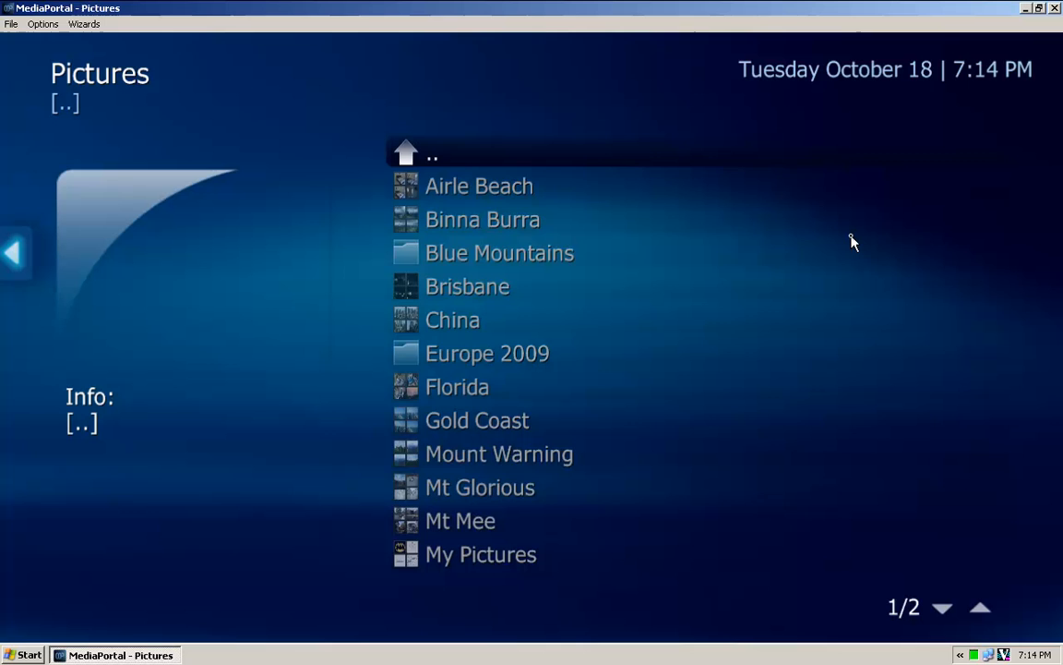
{"action": "left_click", "coordinate": [498, 251]}
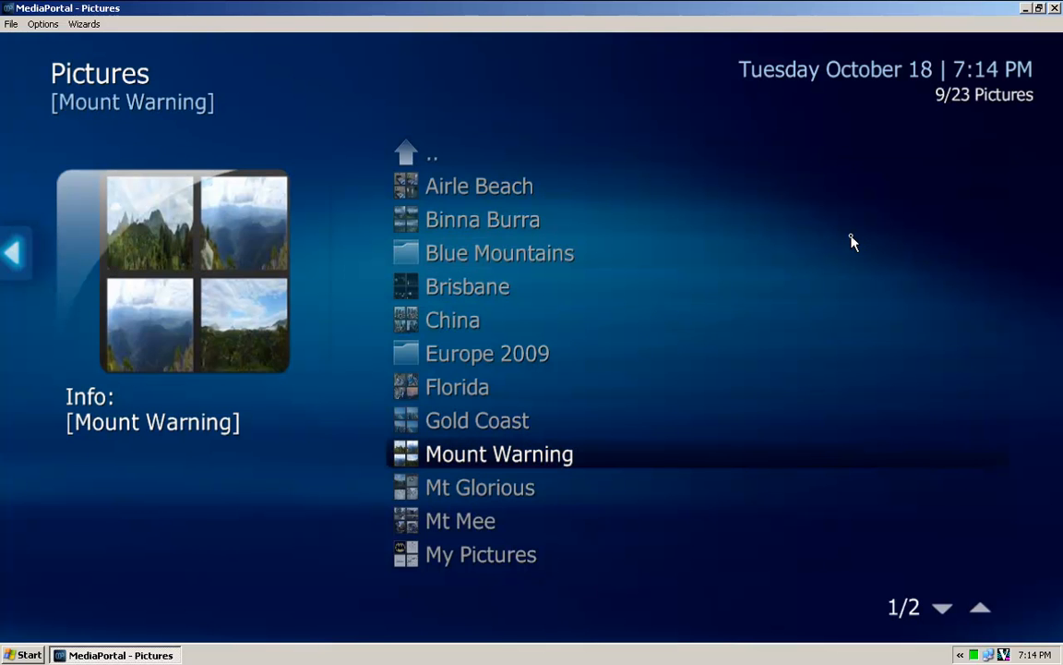
{"action": "left_click", "coordinate": [467, 286]}
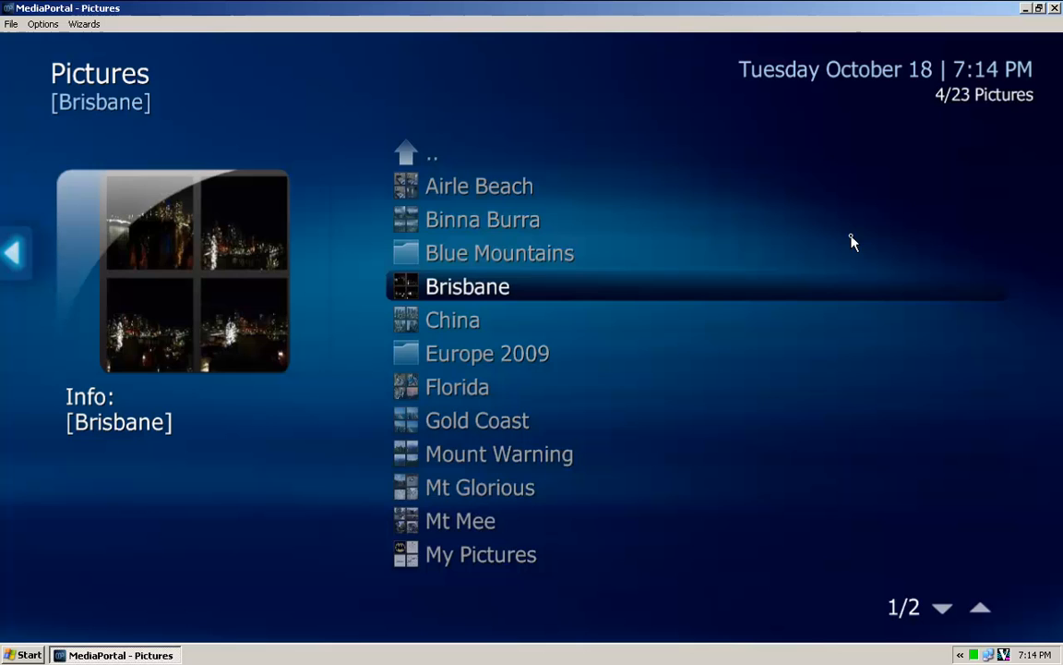
{"action": "double_click", "coordinate": [467, 286]}
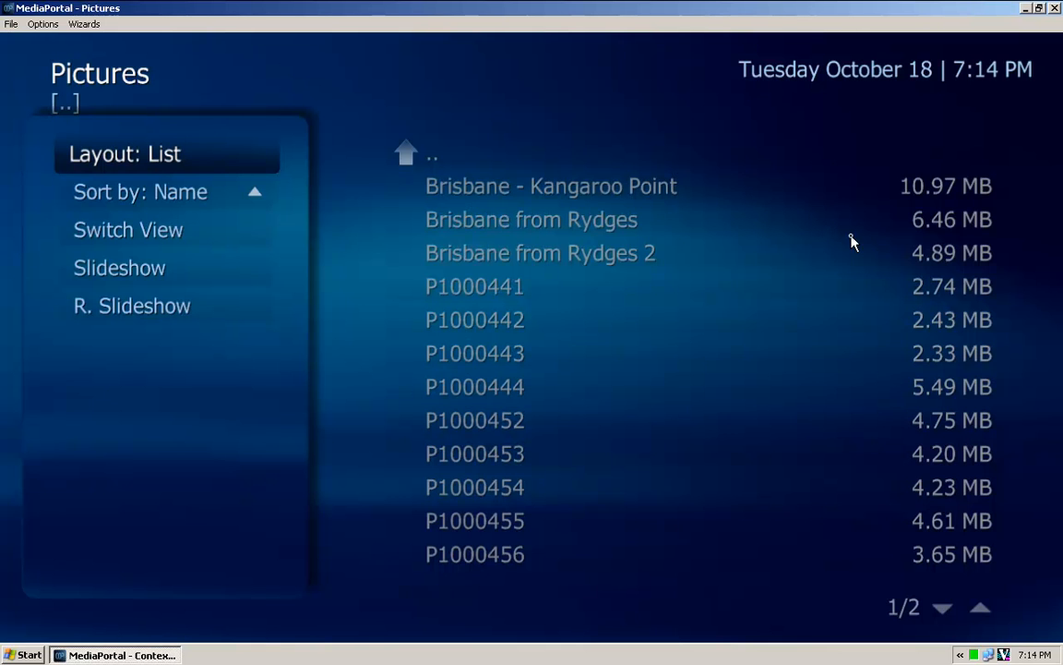
- Switch the Brisbane photos from List to the Filmstrip layout
{"action": "left_click", "coordinate": [125, 153]}
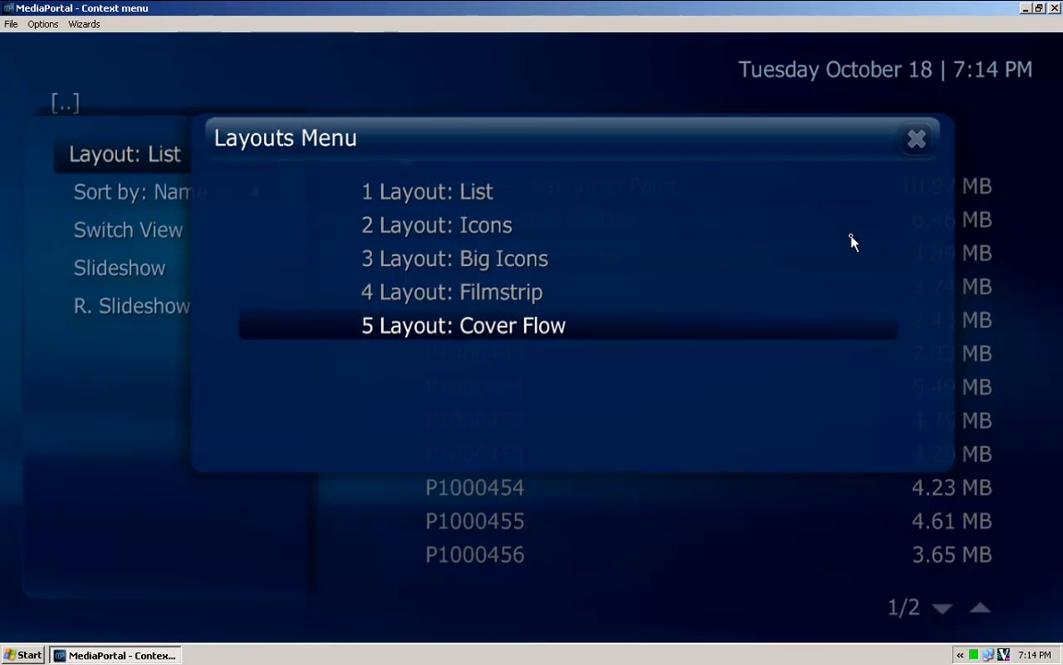
{"action": "key", "text": "Up"}
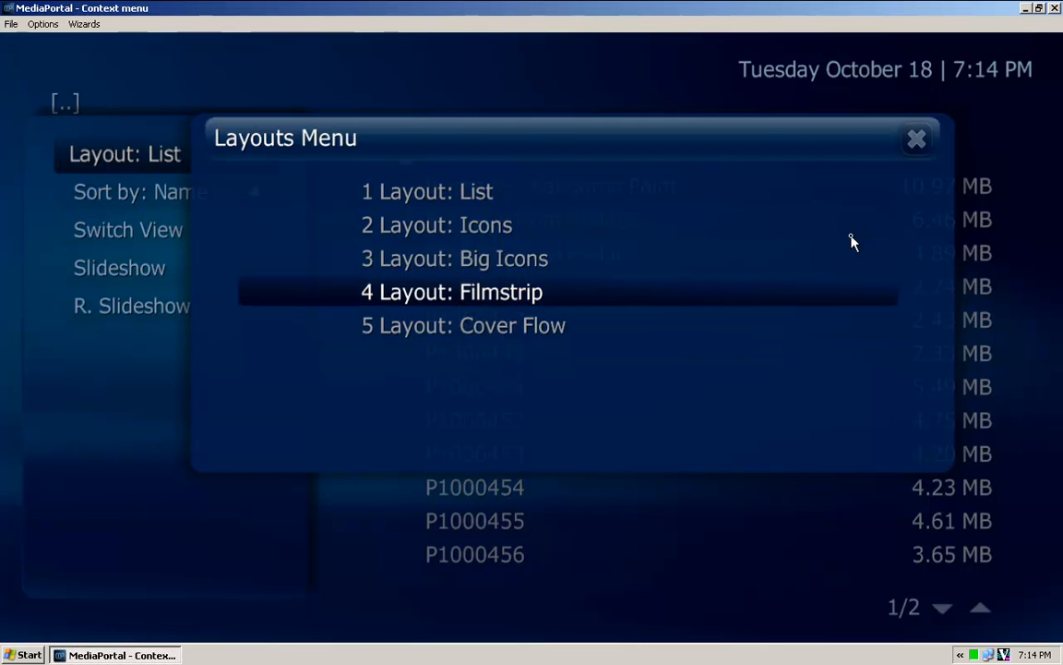
{"action": "left_click", "coordinate": [451, 291]}
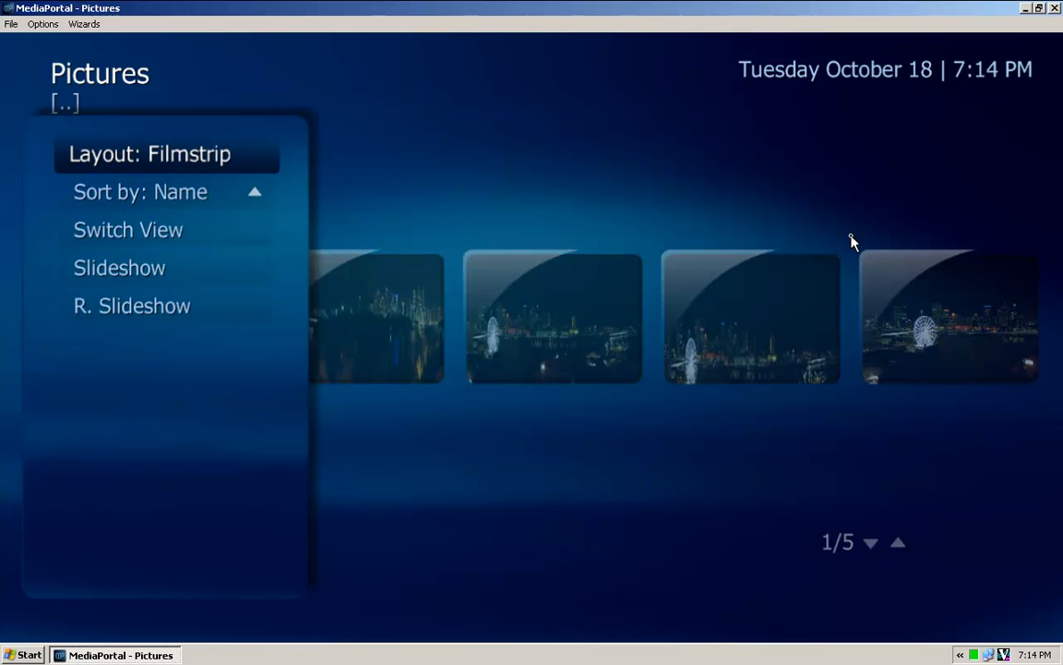
{"action": "left_click", "coordinate": [150, 153]}
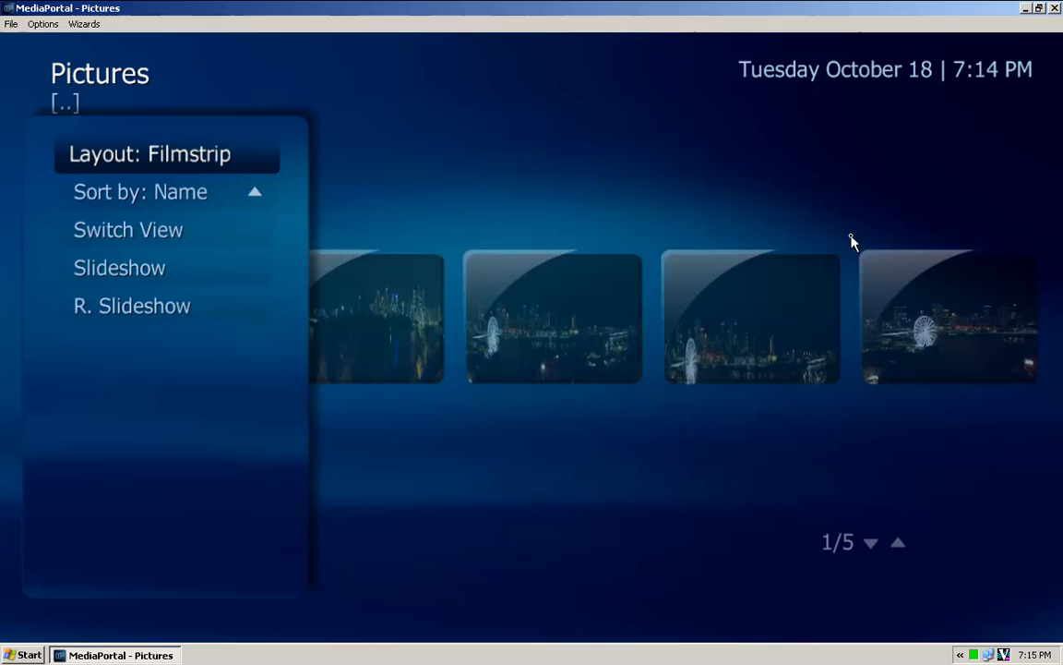
- Cycle the layout through Cover Flow to Big Icons thumbnails
{"action": "left_click", "coordinate": [150, 153]}
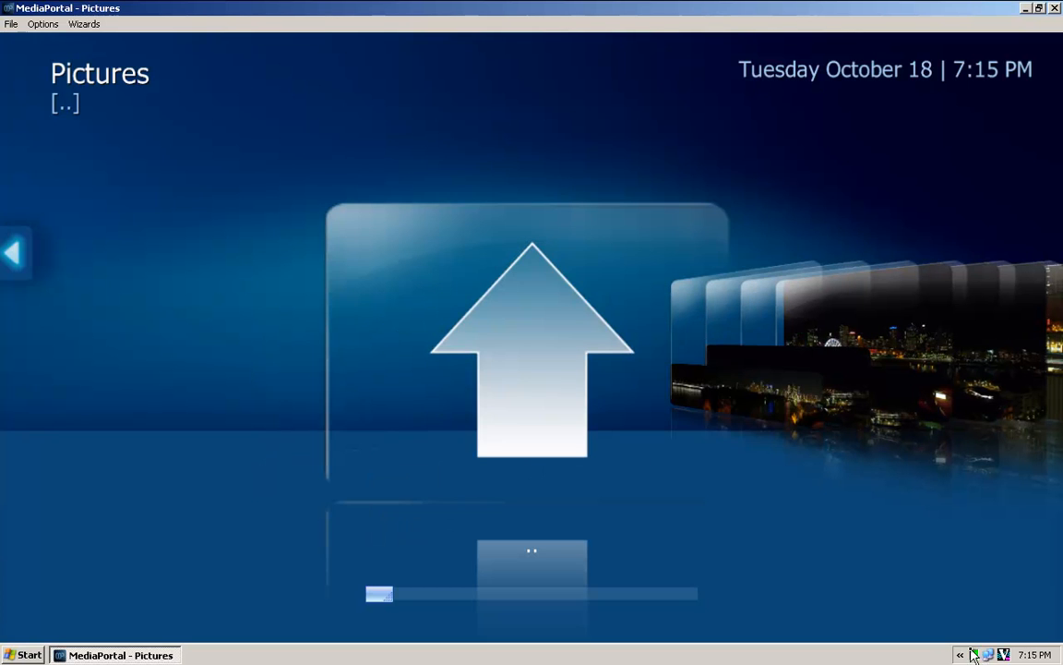
{"action": "mouse_move", "coordinate": [779, 408]}
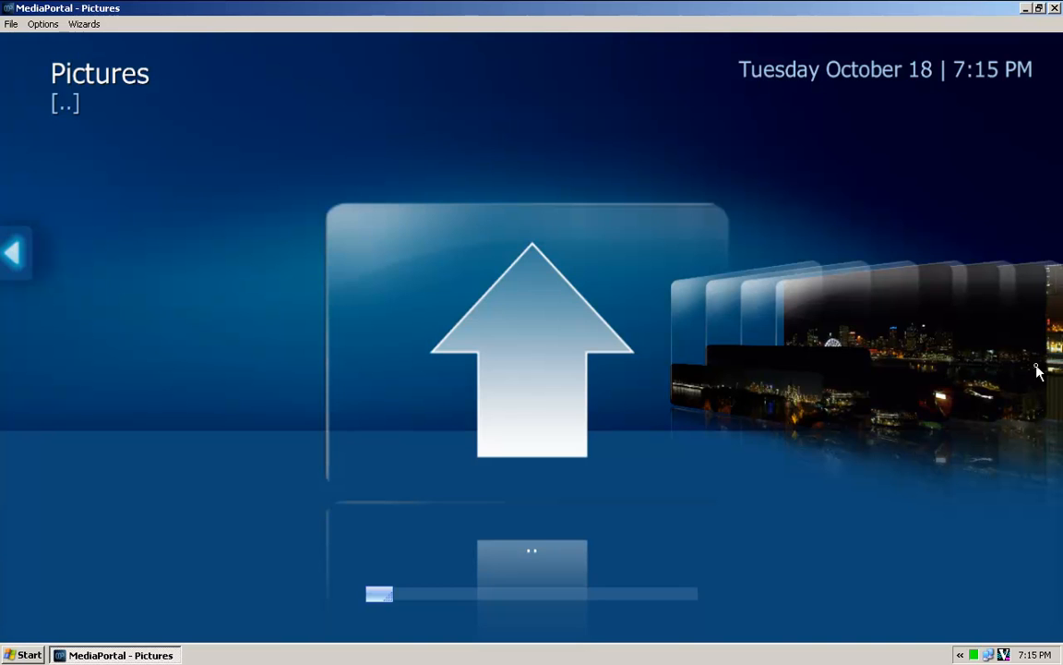
{"action": "mouse_move", "coordinate": [816, 366]}
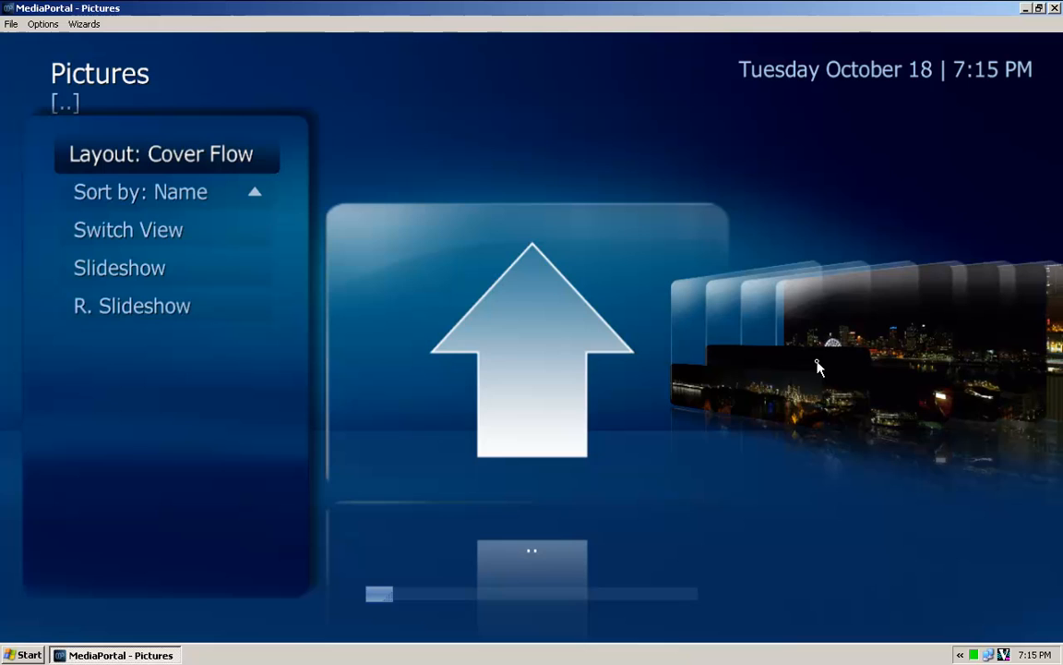
{"action": "left_click", "coordinate": [161, 154]}
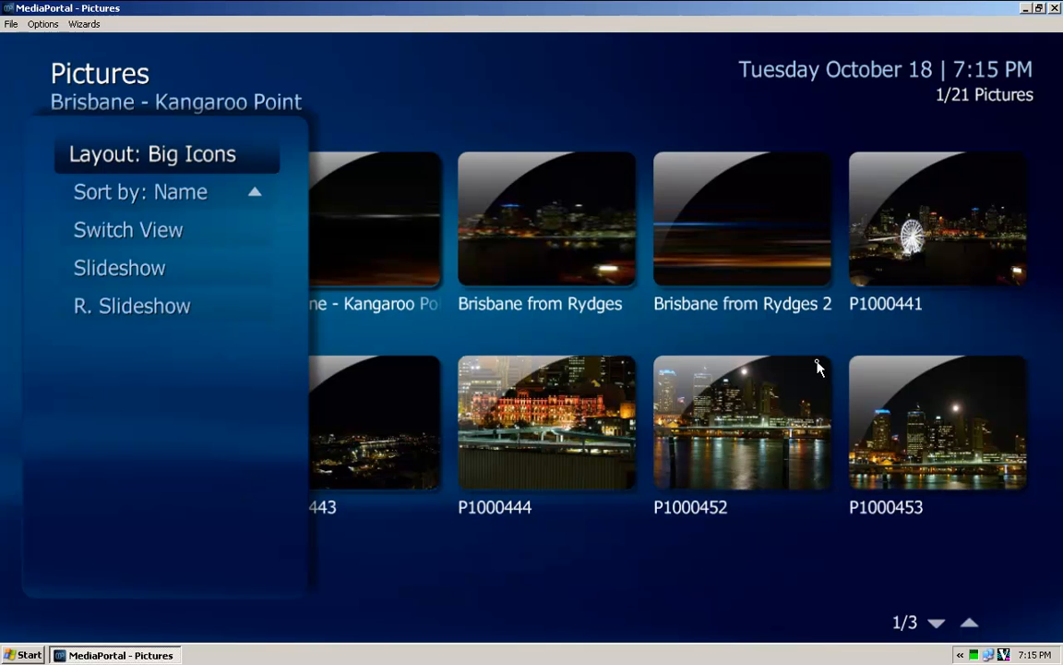
- Choose Layout: List from the Layouts Menu to restore the plain list view
{"action": "left_click", "coordinate": [151, 153]}
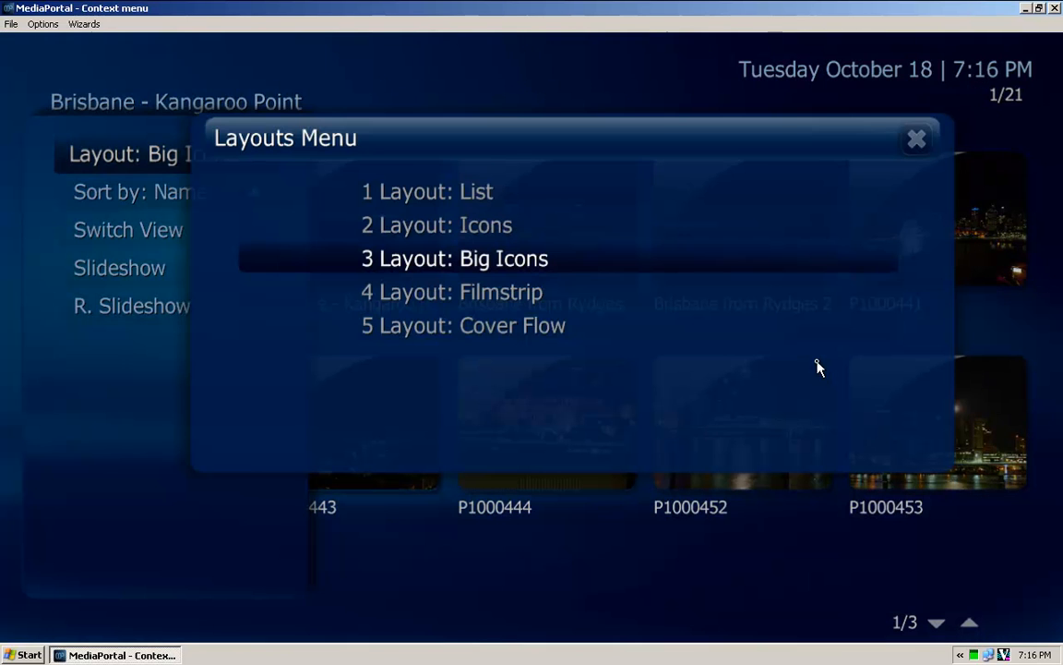
{"action": "key", "text": "Up"}
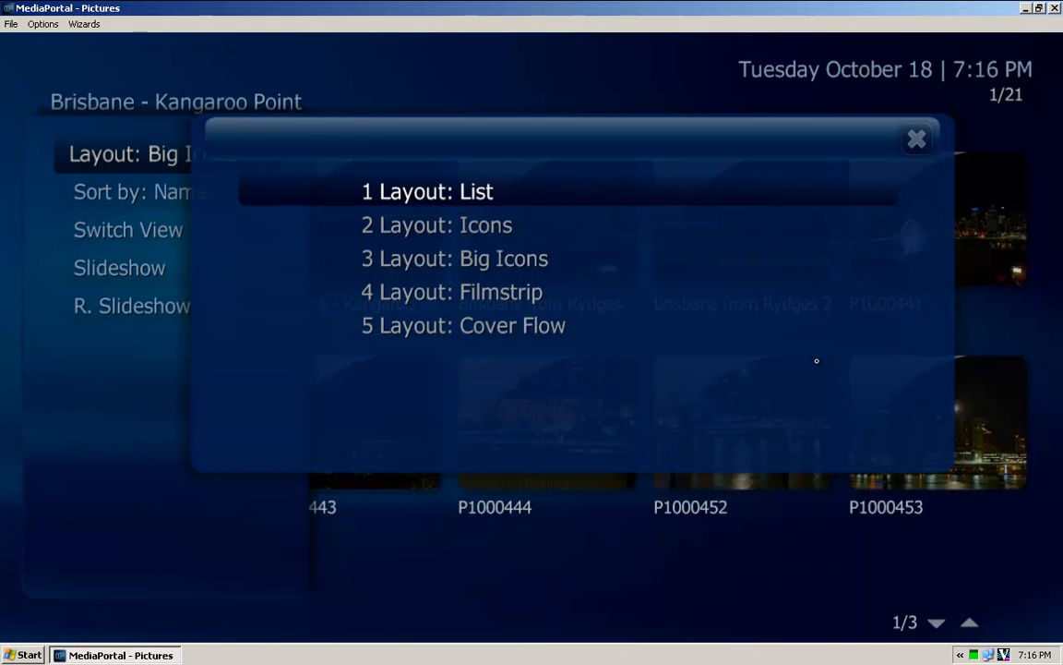
{"action": "left_click", "coordinate": [438, 190]}
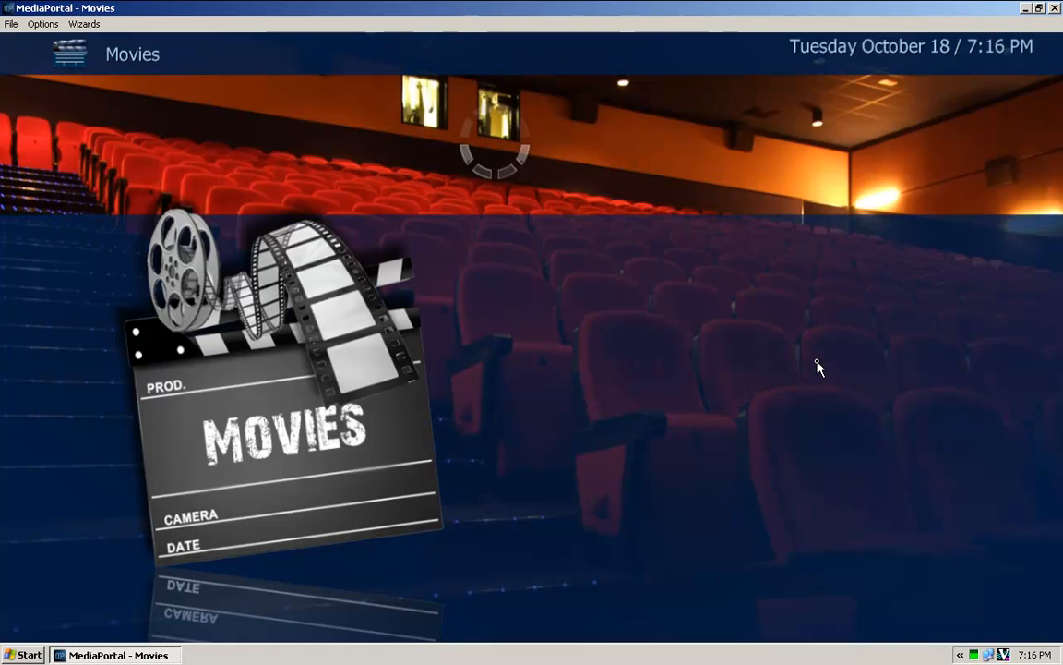
{"action": "mouse_move", "coordinate": [856, 373]}
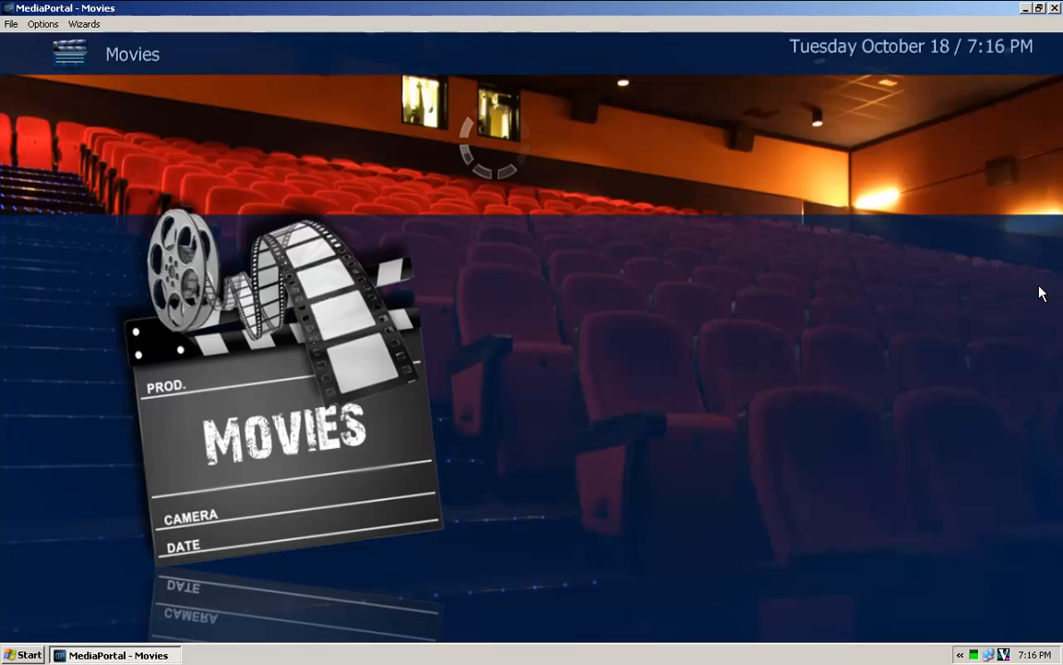
{"action": "mouse_move", "coordinate": [823, 170]}
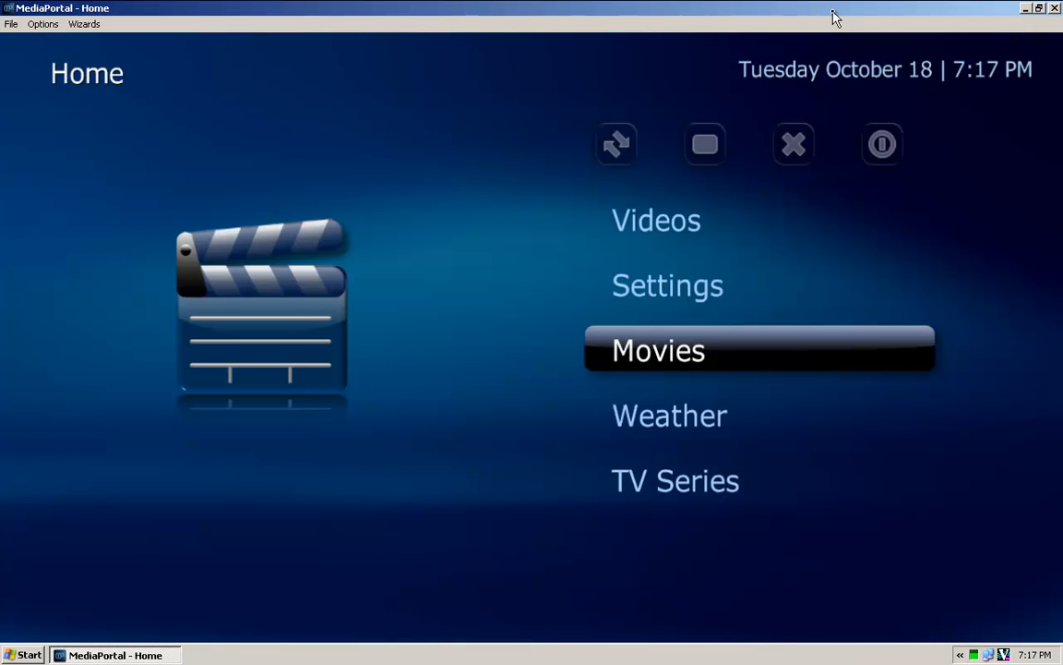
{"action": "mouse_move", "coordinate": [839, 29]}
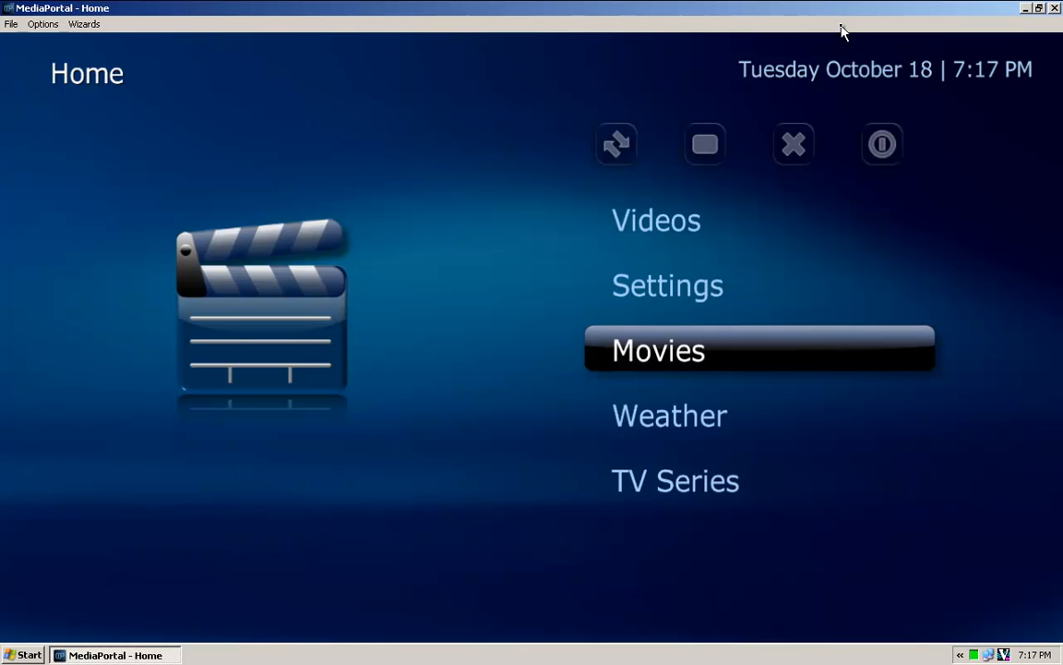
{"action": "mouse_move", "coordinate": [857, 26]}
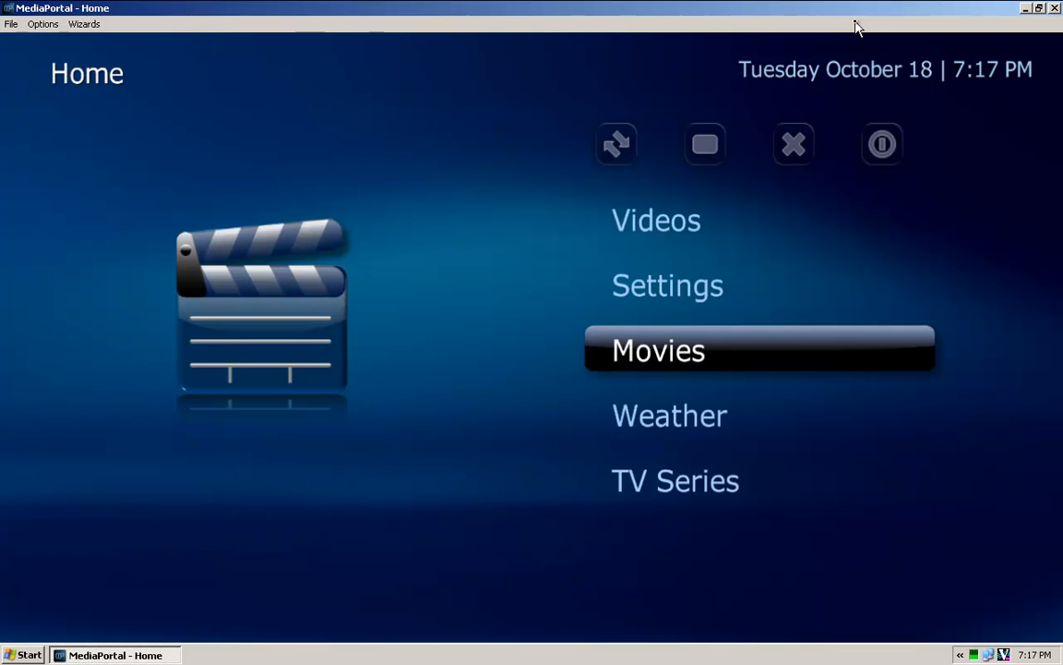
{"action": "mouse_move", "coordinate": [877, 15]}
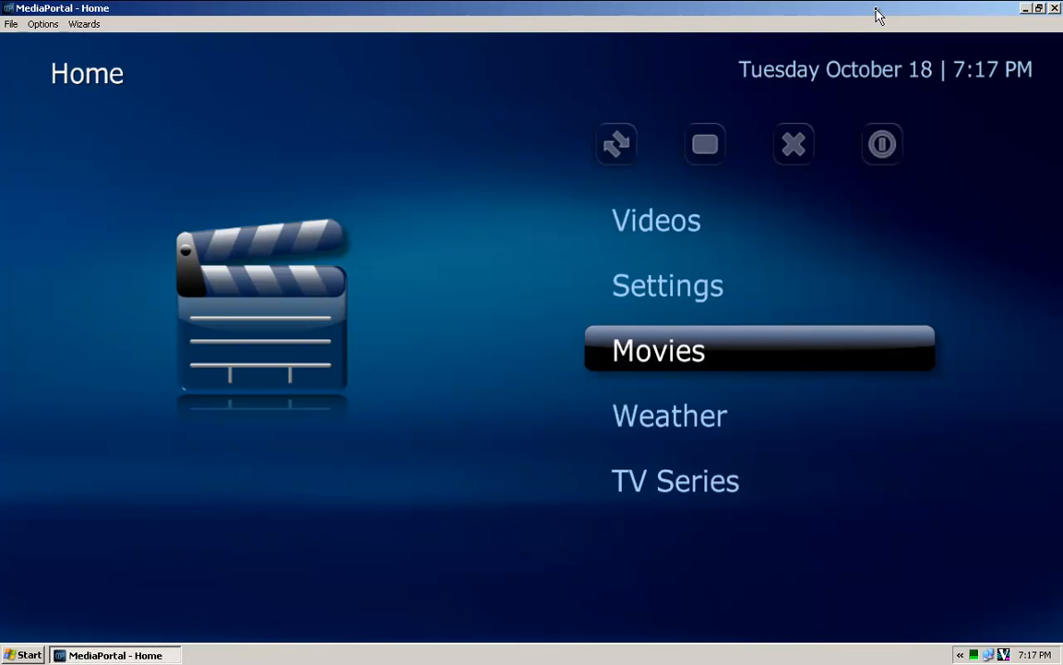